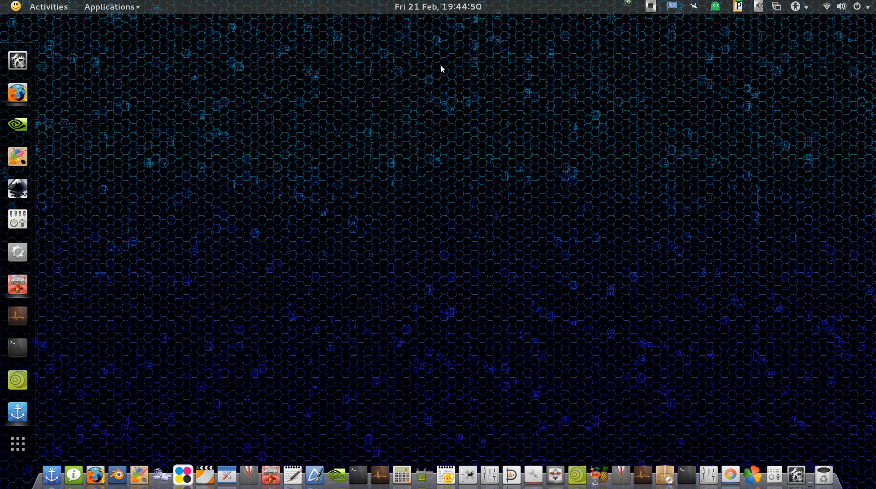
mouse_move(190, 22)
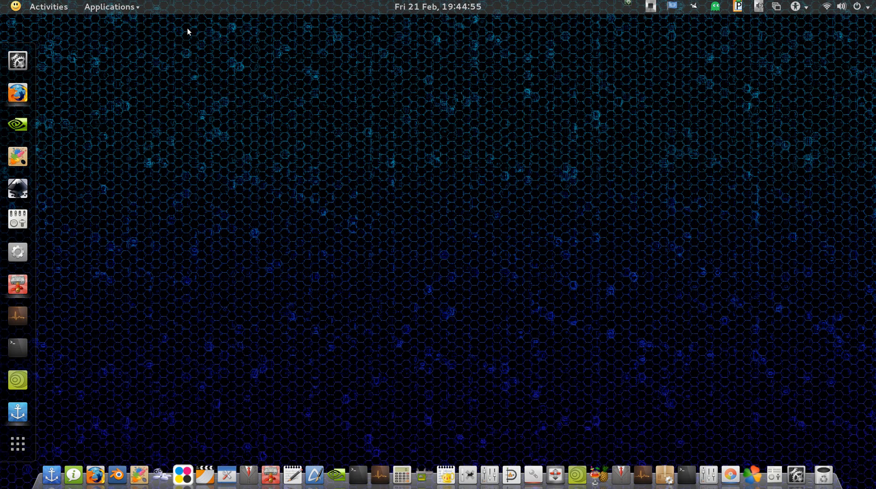
mouse_move(96, 469)
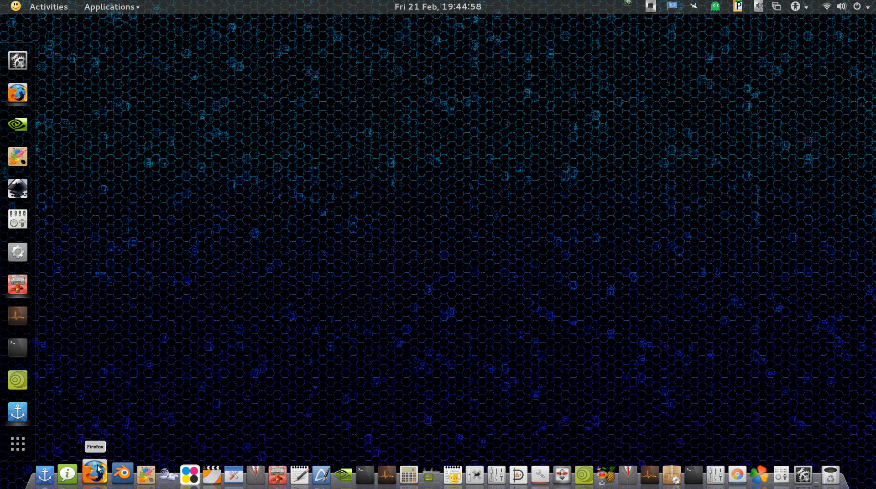
Bring Firefox forward showing the TL-WDN4800 product page scrolled to its highlights.
click(94, 474)
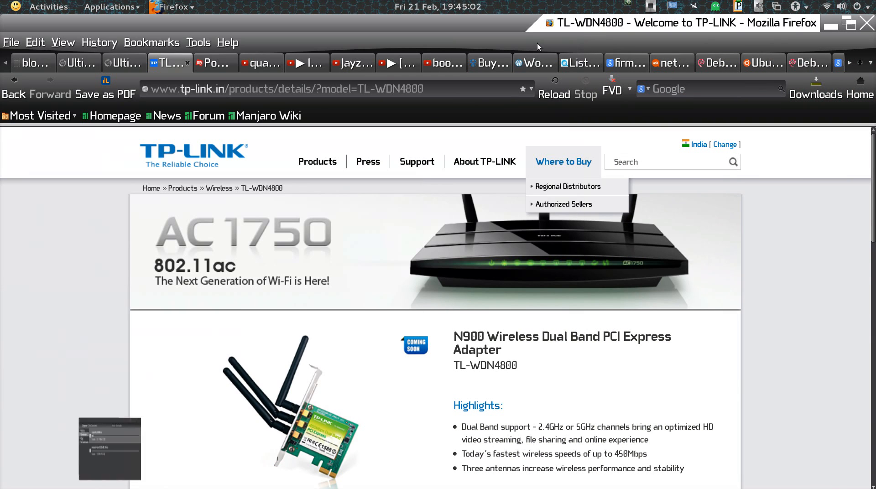
scroll(down, 3)
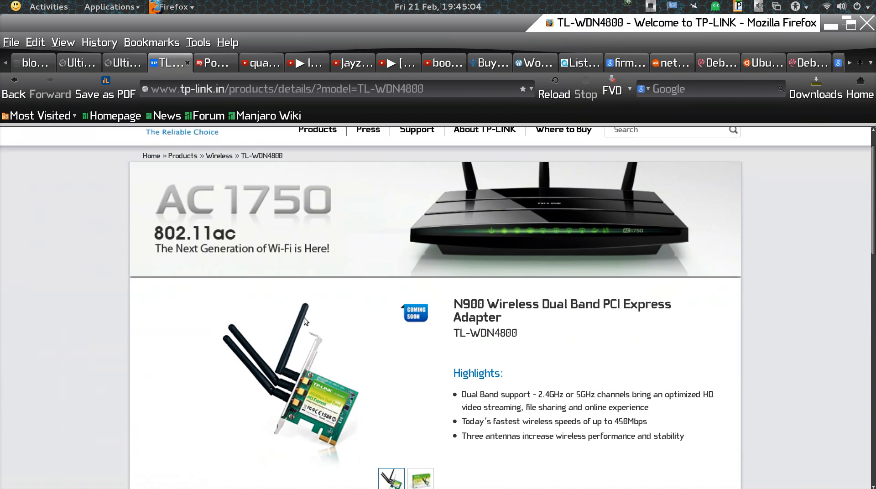
scroll(down, 3)
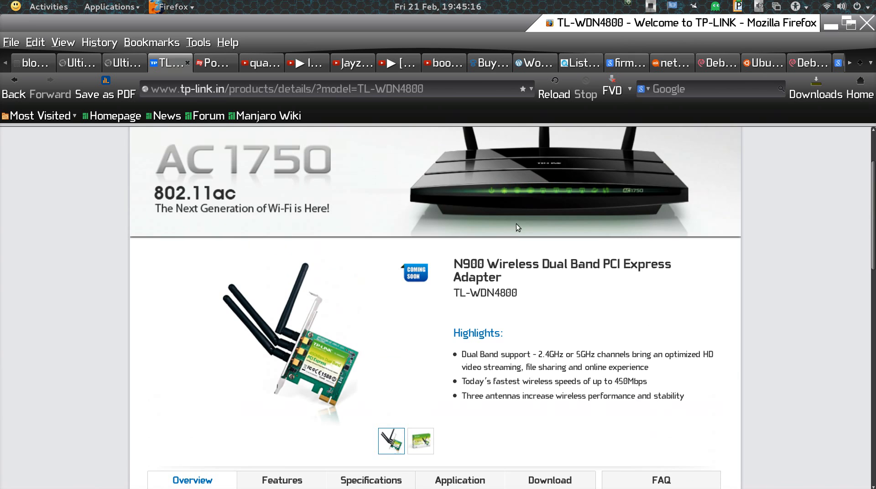
mouse_move(774, 202)
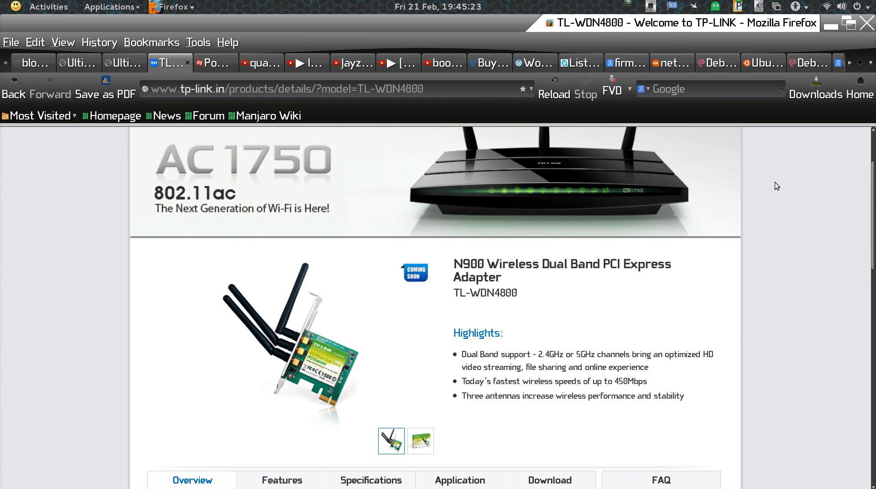
mouse_move(774, 161)
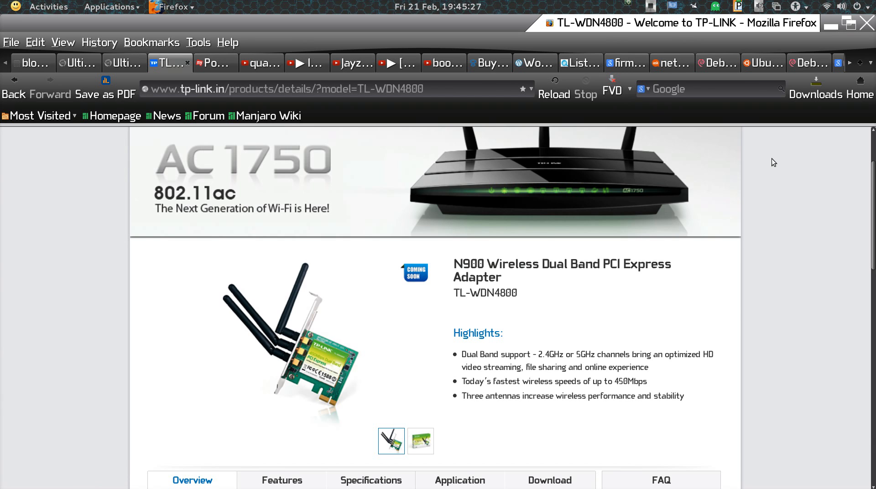
mouse_move(688, 146)
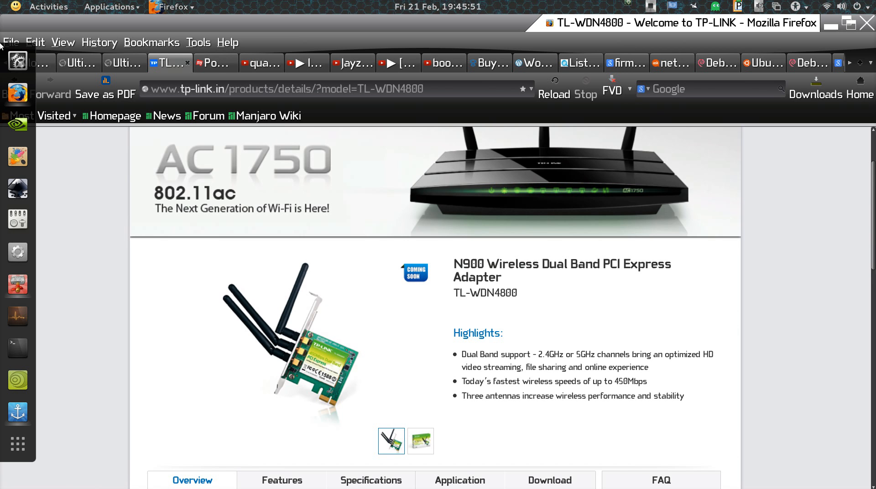
key(F12)
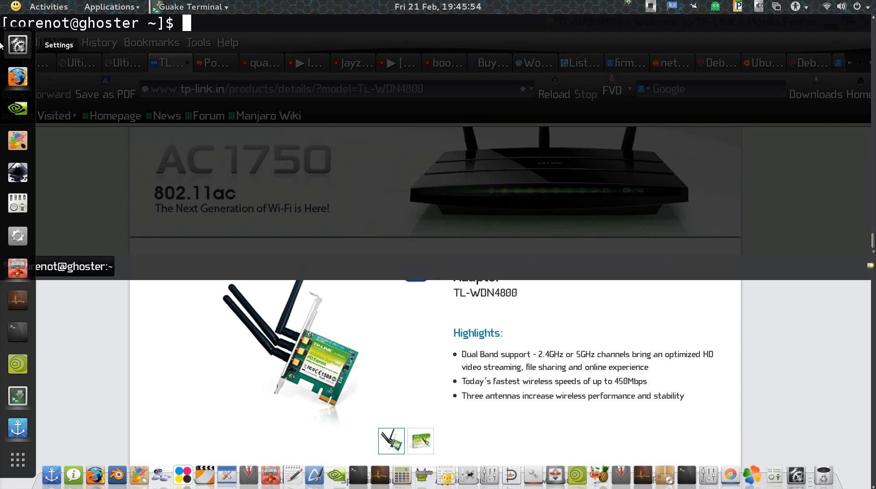
text(uname)
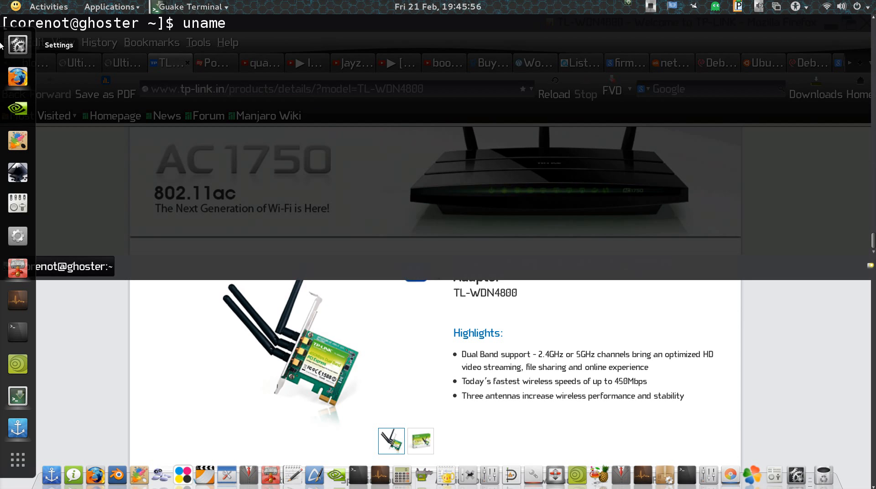
text(-a)
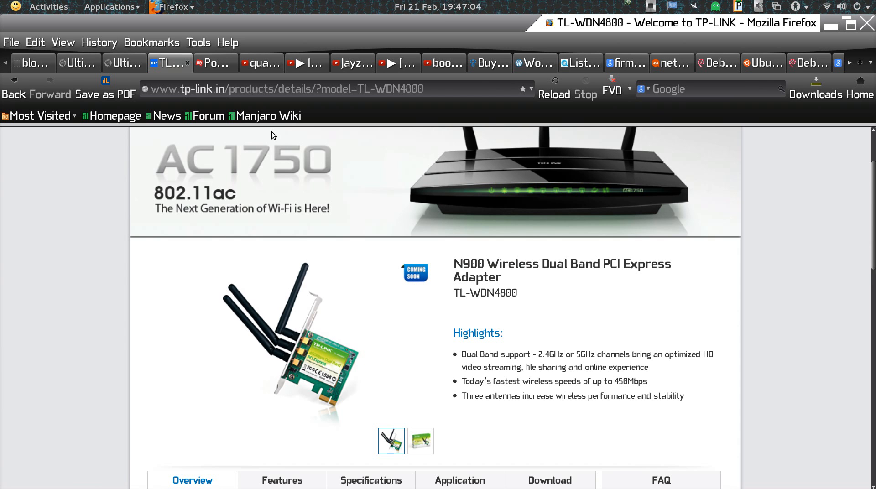
Drop down Guake and try lspci with a dash option.
scroll(down, 3)
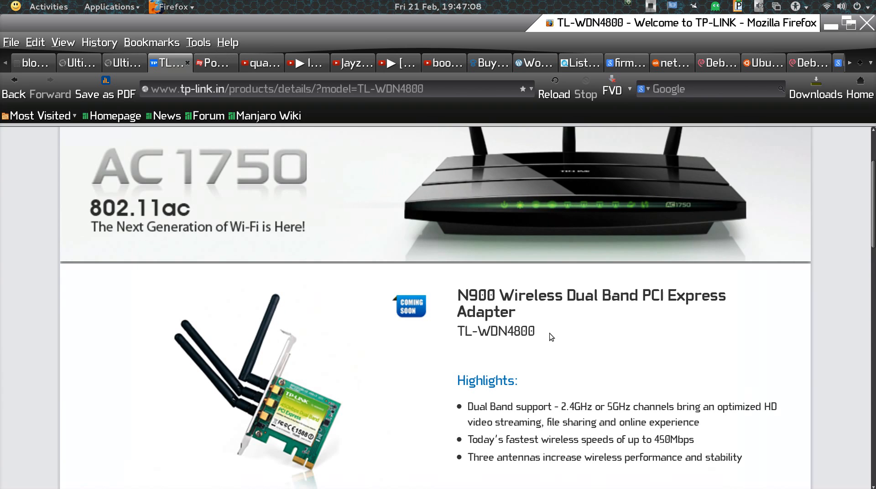
key(F12)
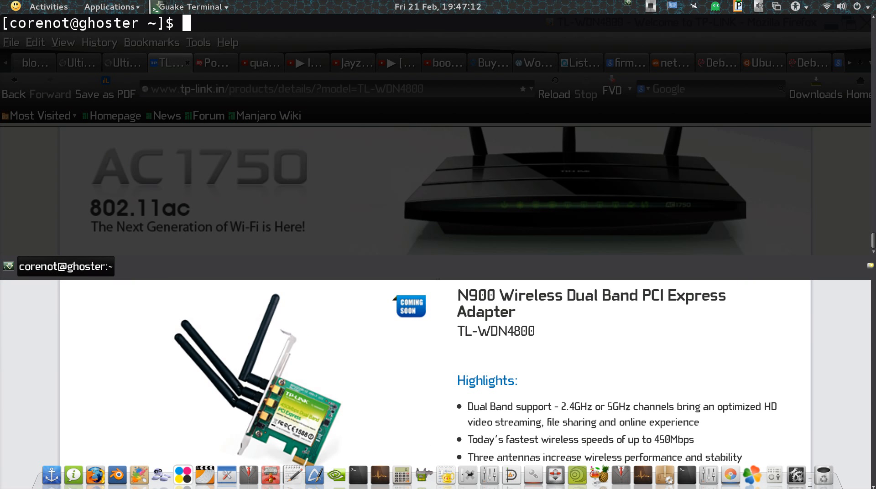
text(lspci)
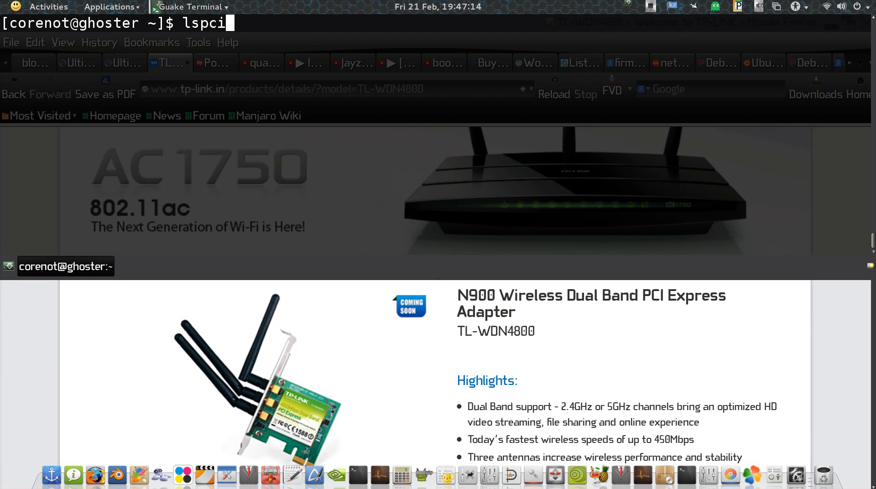
text(-)
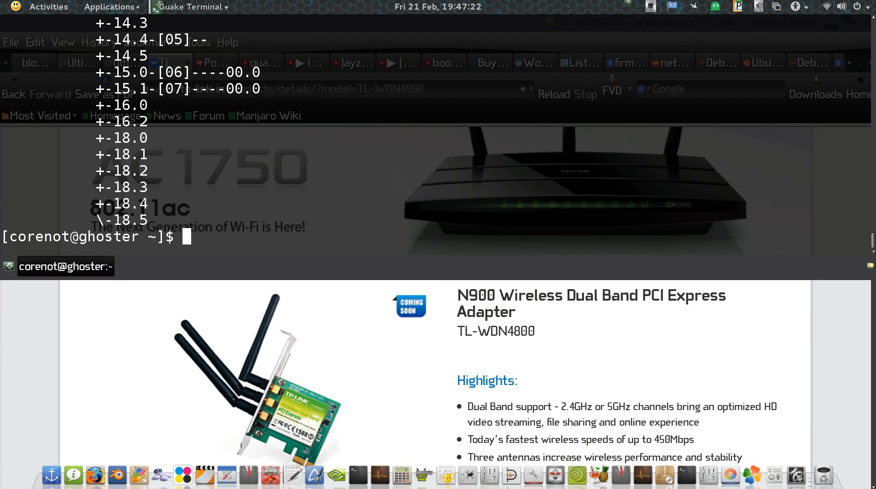
Run lspci -- to print its full usage and options help.
text(lspci)
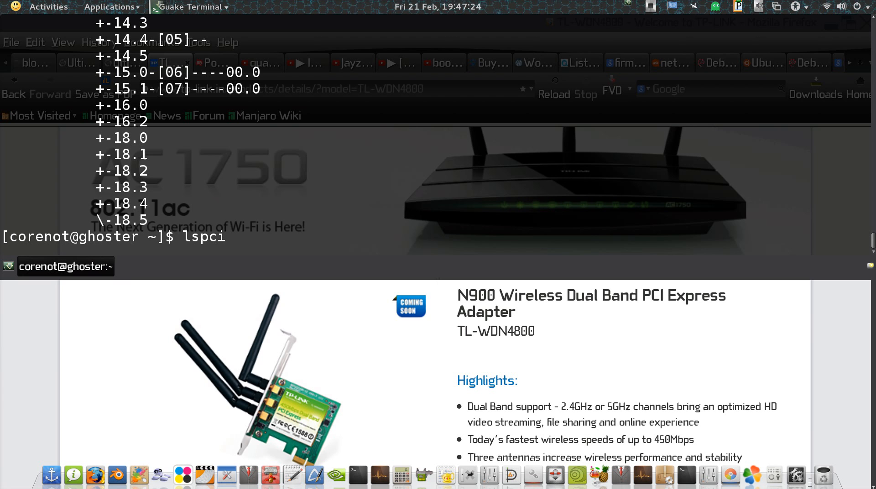
text(--)
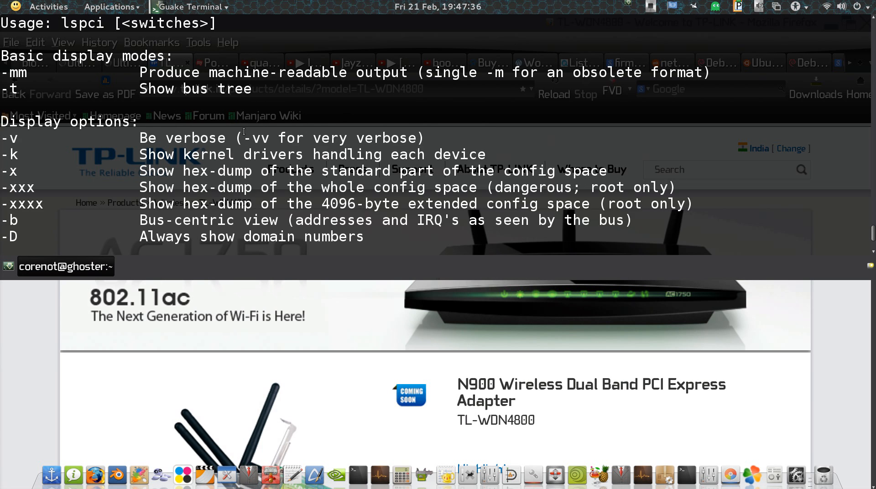
scroll(down, 3)
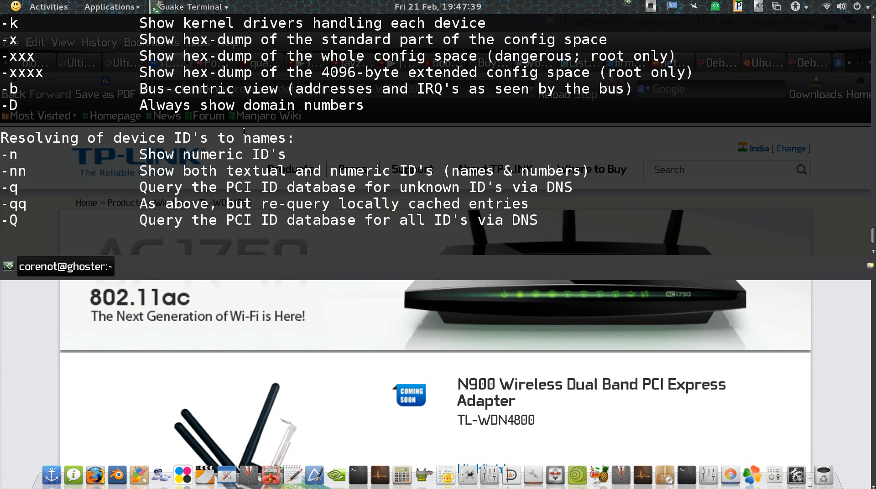
text(ls)
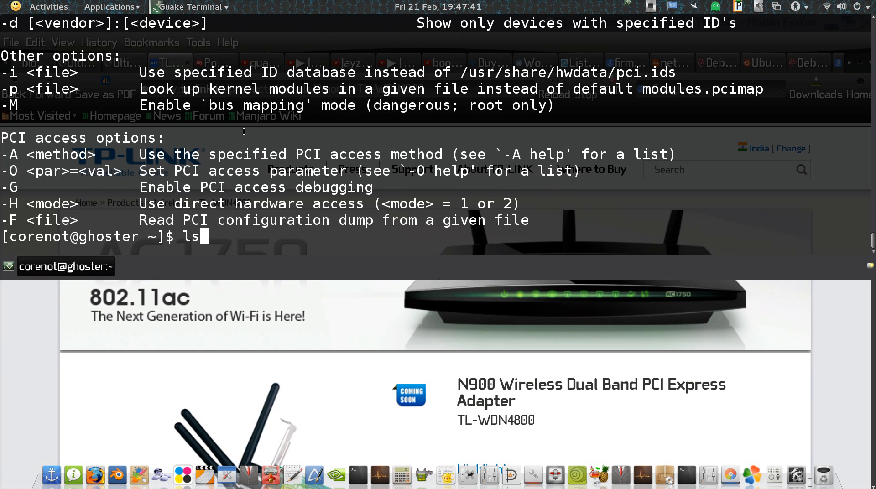
Run lspci -k and highlight the Atheros AR93xx adapter's ath9k kernel driver.
key(Return)
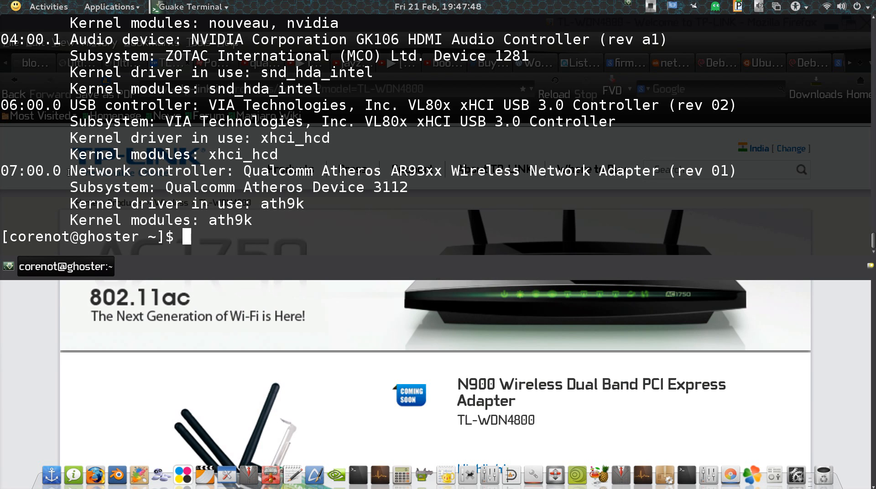
drag(258, 171, 398, 170)
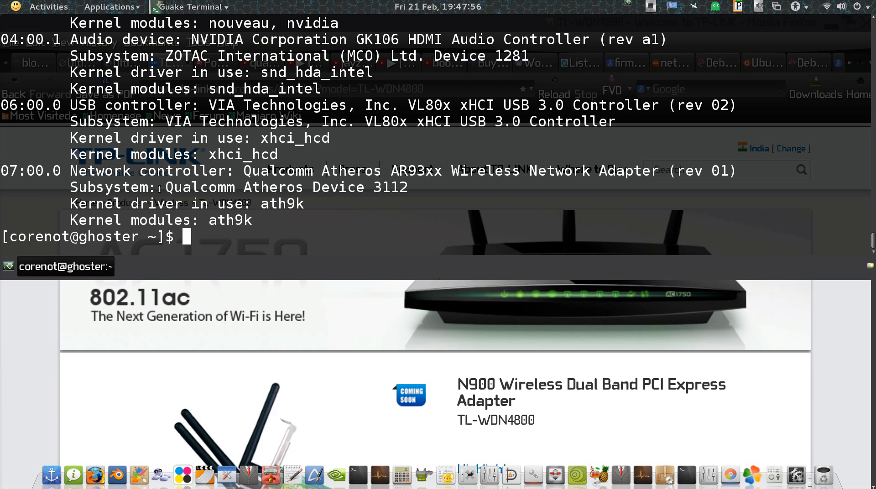
double_click(273, 203)
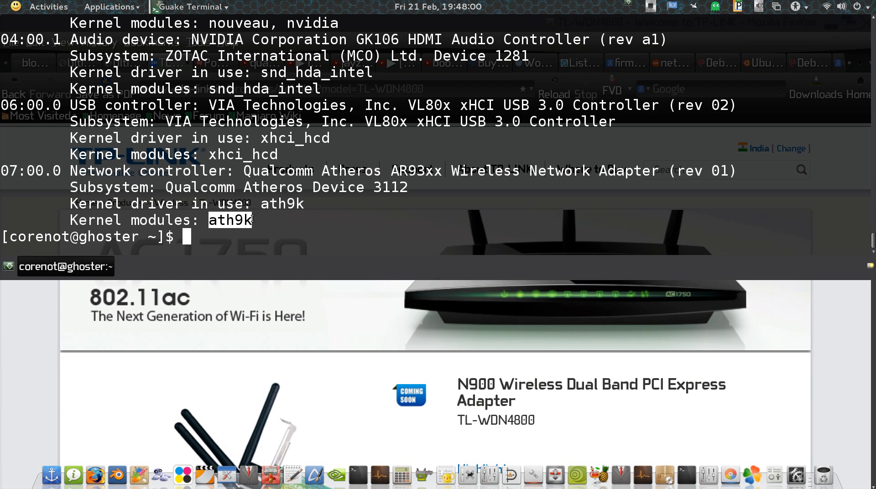
Start an lsmod | grep command to check the loaded ath9k module.
text(l)
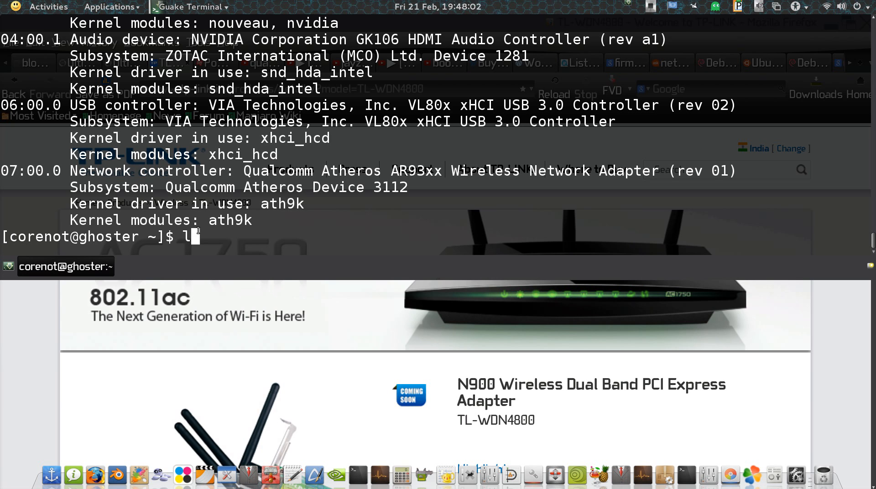
text(smod |)
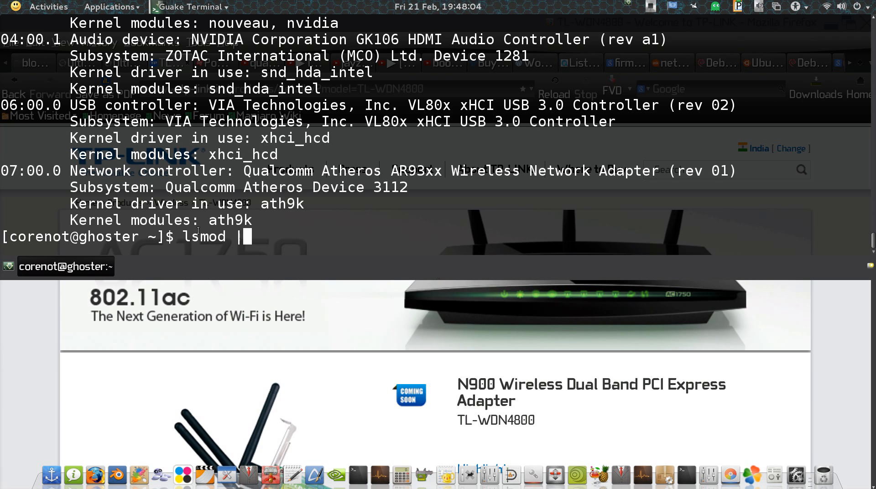
text(grep a)
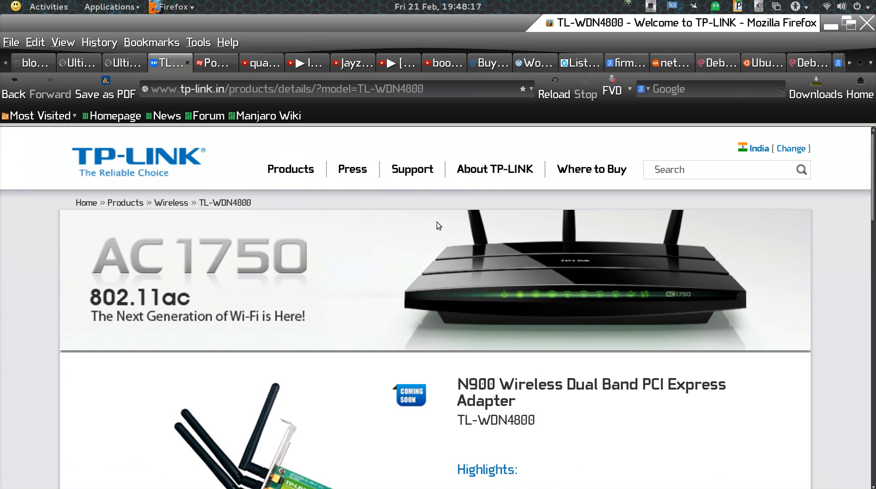
mouse_move(517, 377)
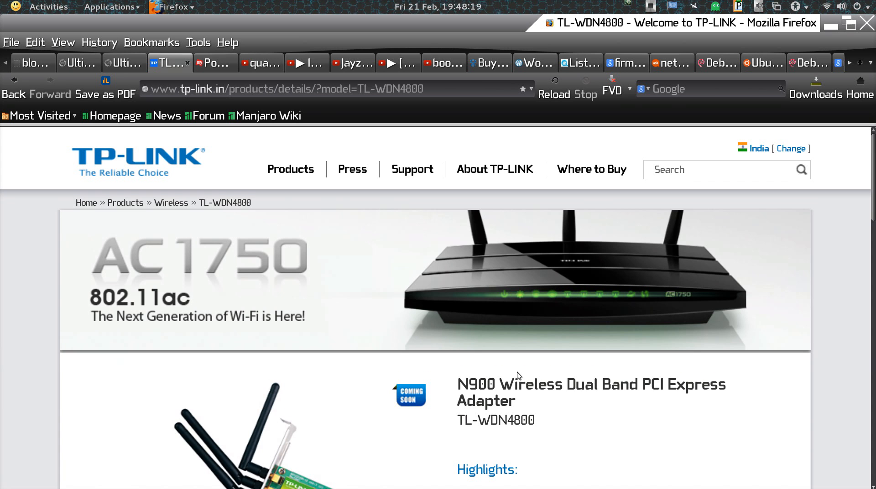
scroll(down, 3)
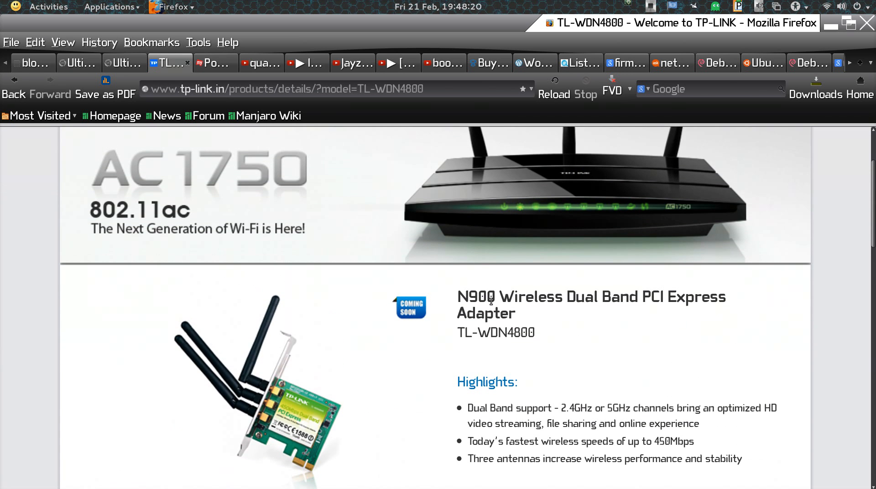
scroll(down, 3)
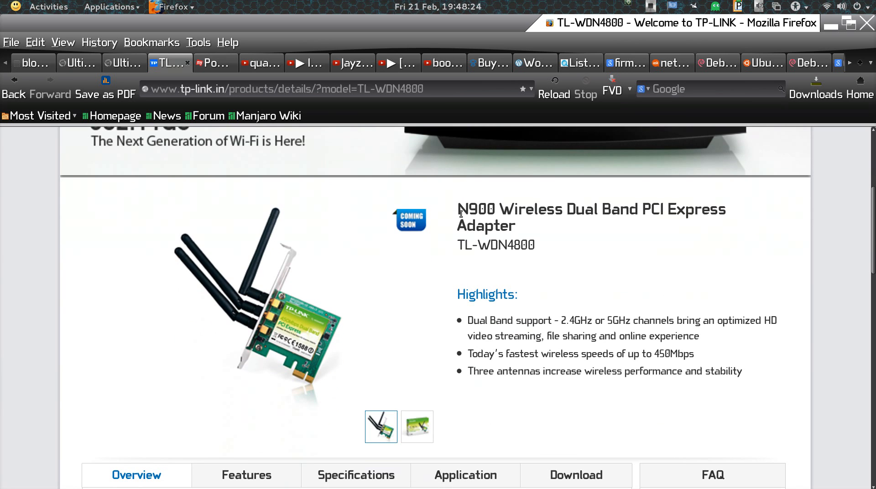
double_click(602, 209)
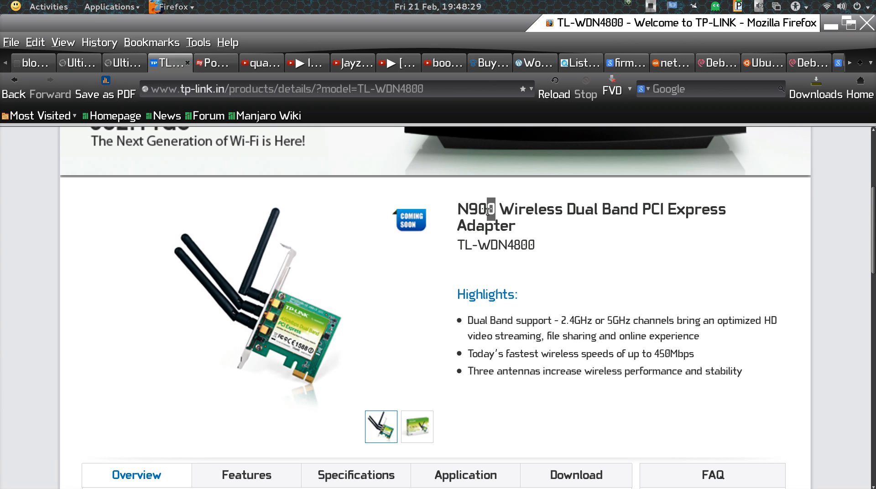
double_click(475, 209)
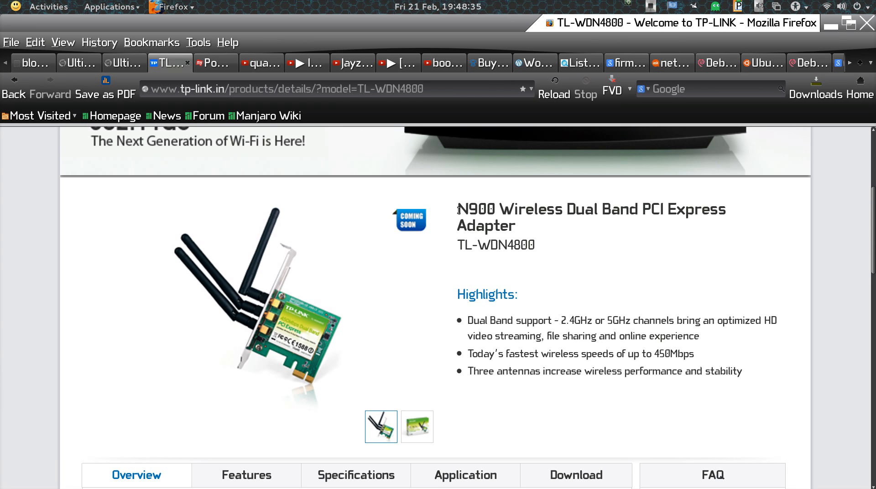
mouse_move(603, 323)
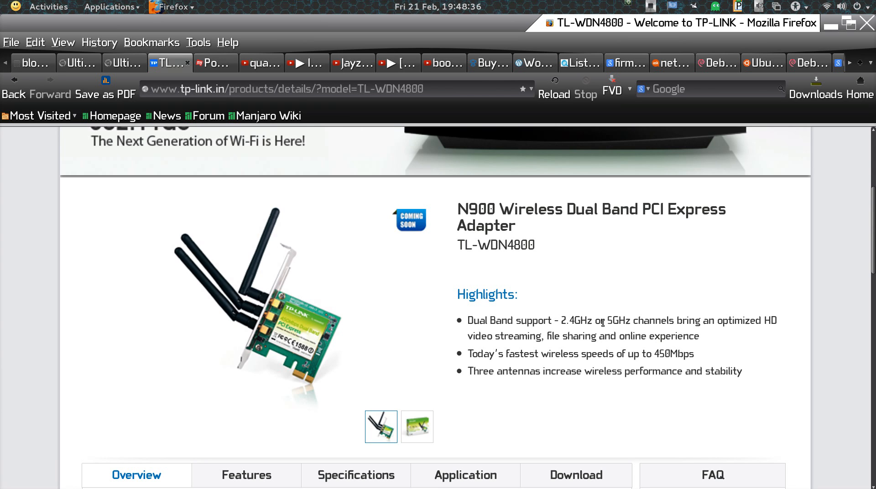
double_click(619, 322)
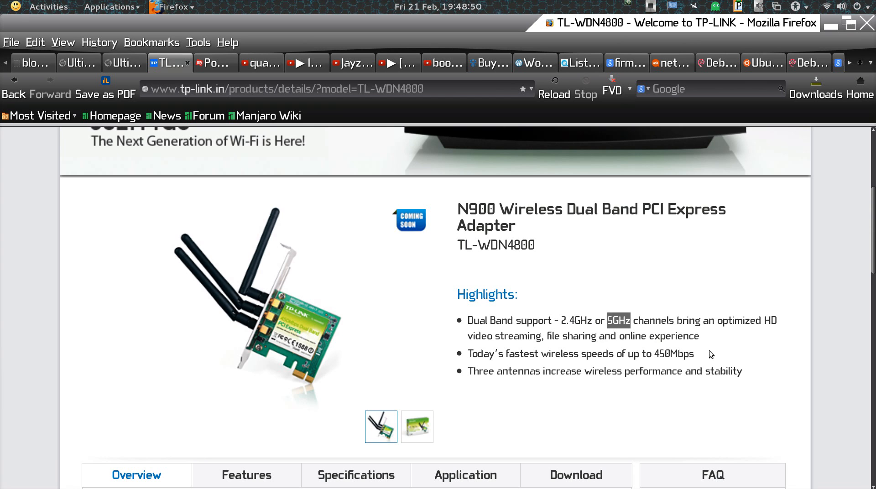
double_click(674, 355)
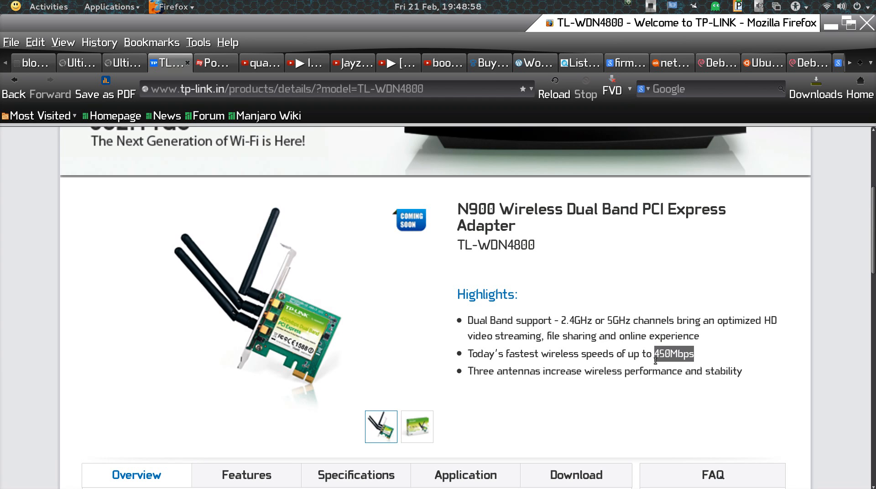
mouse_move(470, 376)
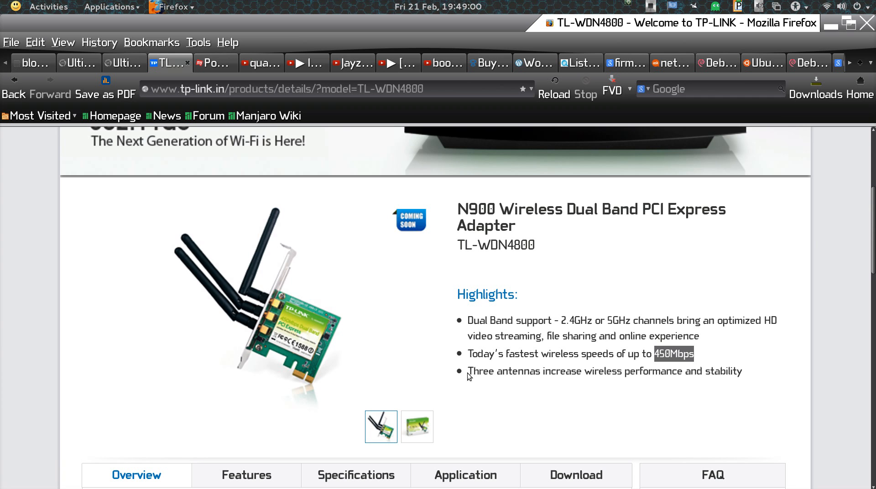
drag(467, 372, 656, 372)
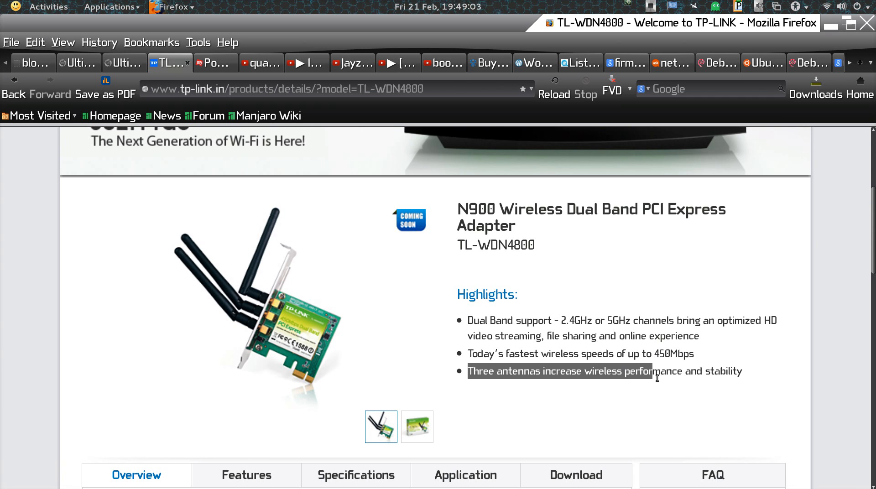
scroll(down, 3)
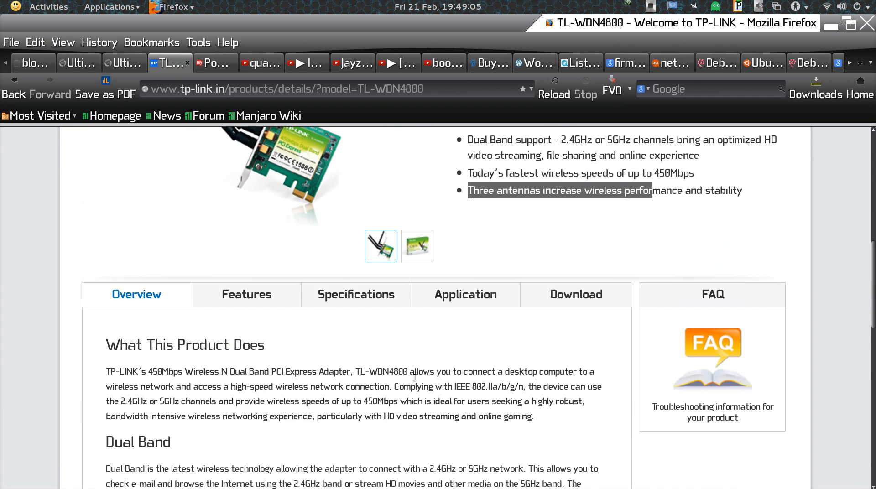
Switch the TL-WDN4800 page from Features to its Specifications listing.
click(247, 295)
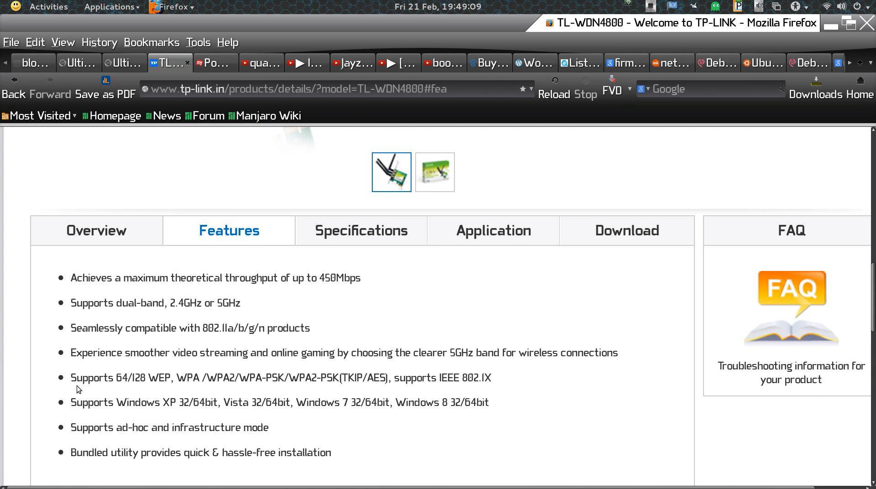
mouse_move(122, 370)
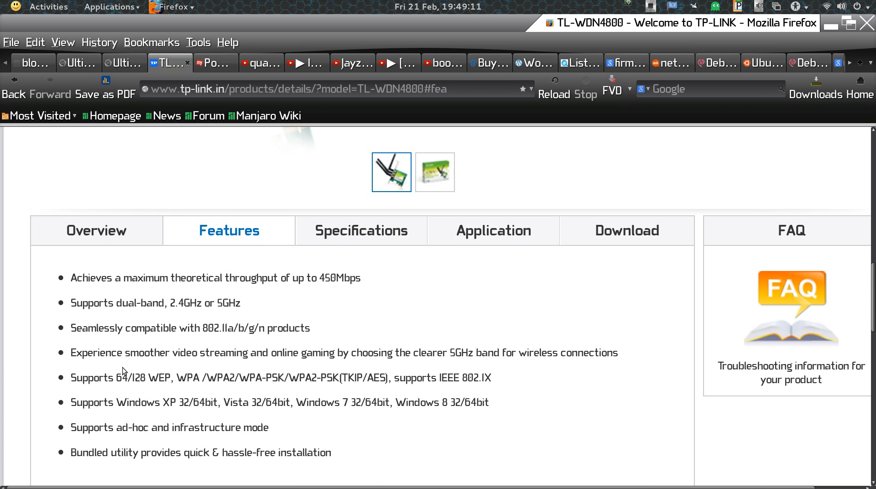
mouse_move(113, 352)
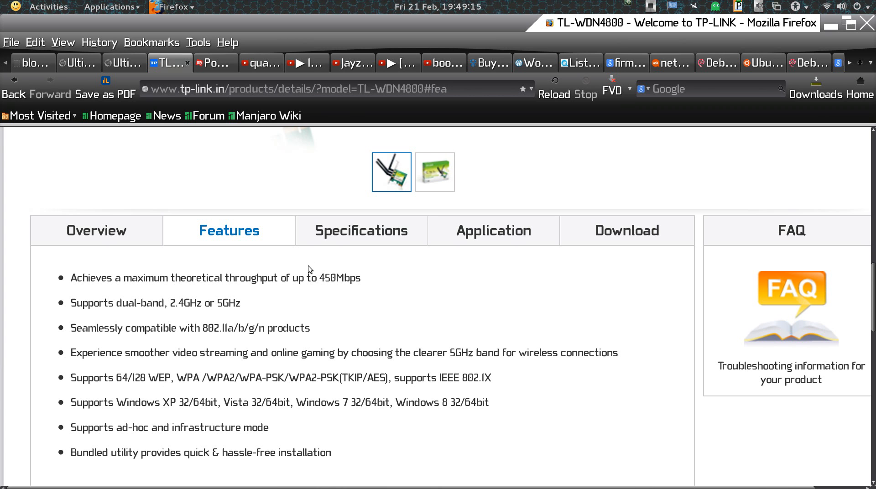
click(362, 231)
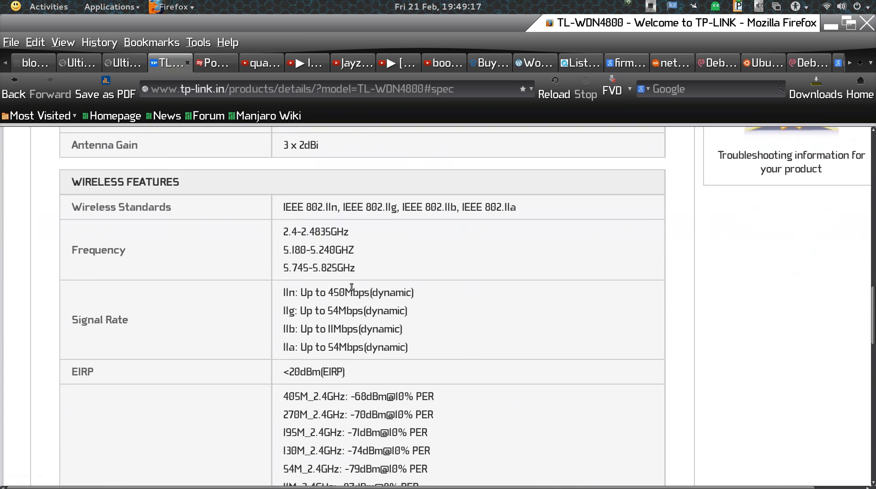
scroll(up, 3)
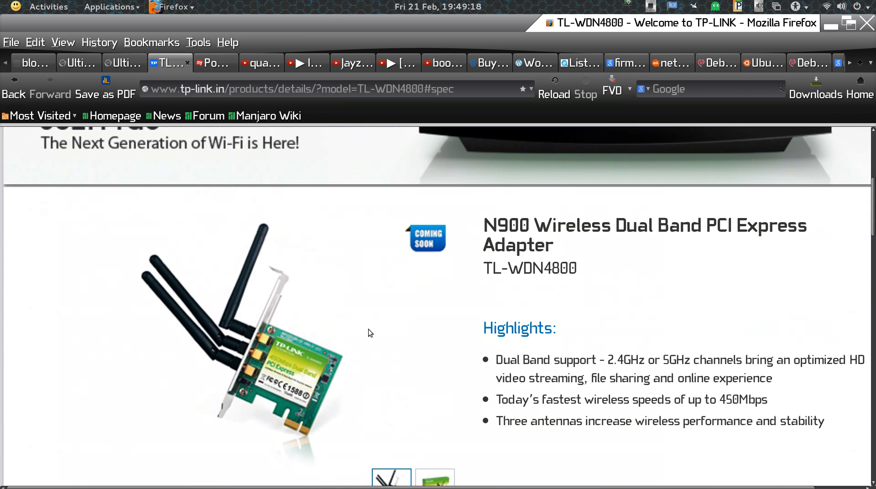
mouse_move(326, 358)
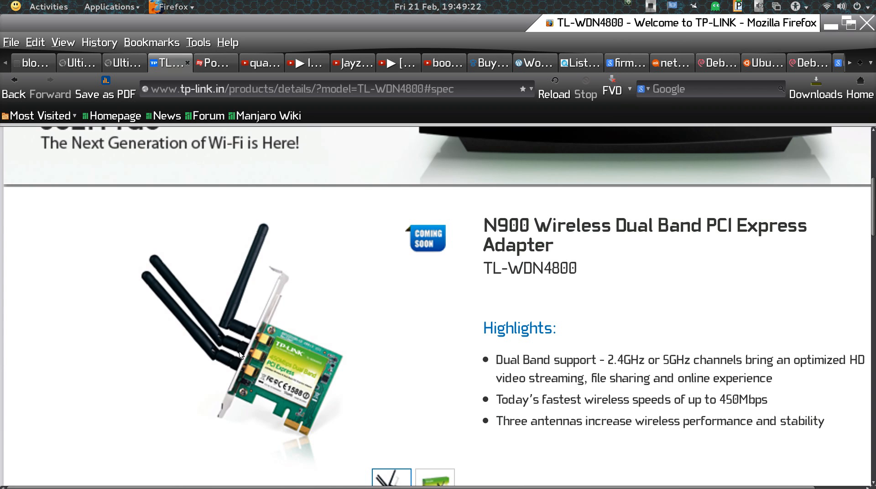
Scroll to the Wireless Features table with standards, 2.4/5GHz frequencies and signal rates.
scroll(down, 3)
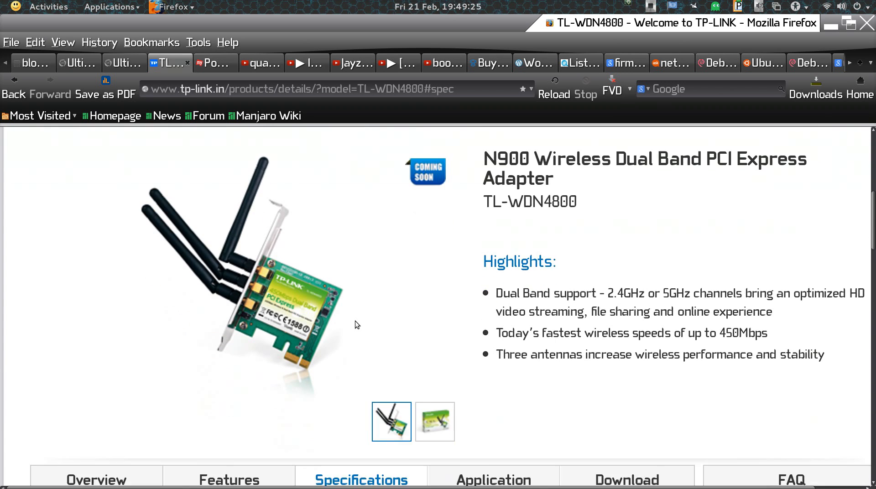
scroll(down, 3)
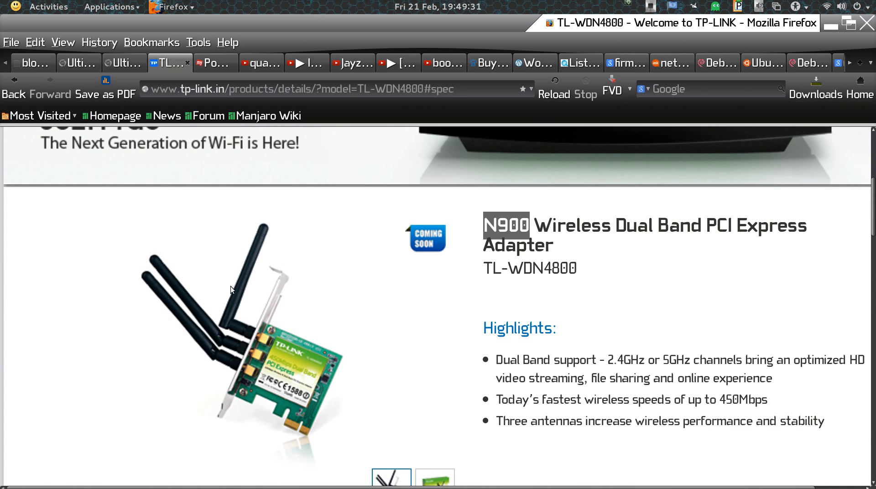
mouse_move(162, 376)
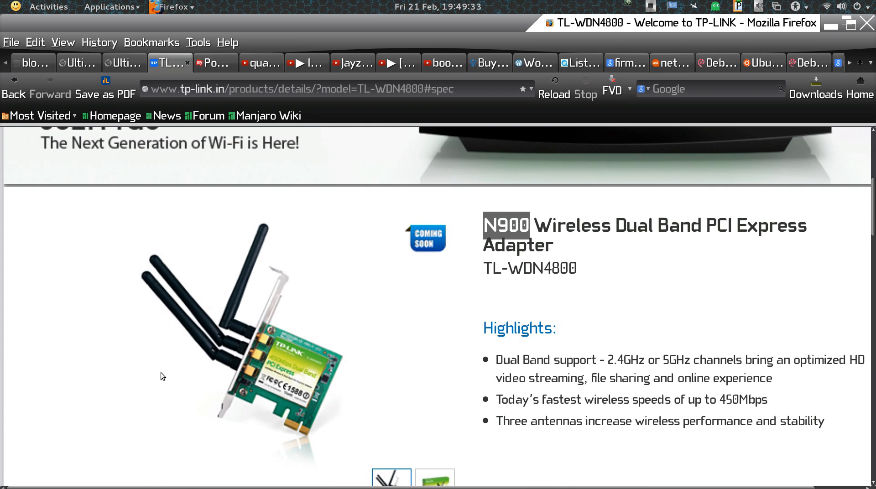
scroll(down, 3)
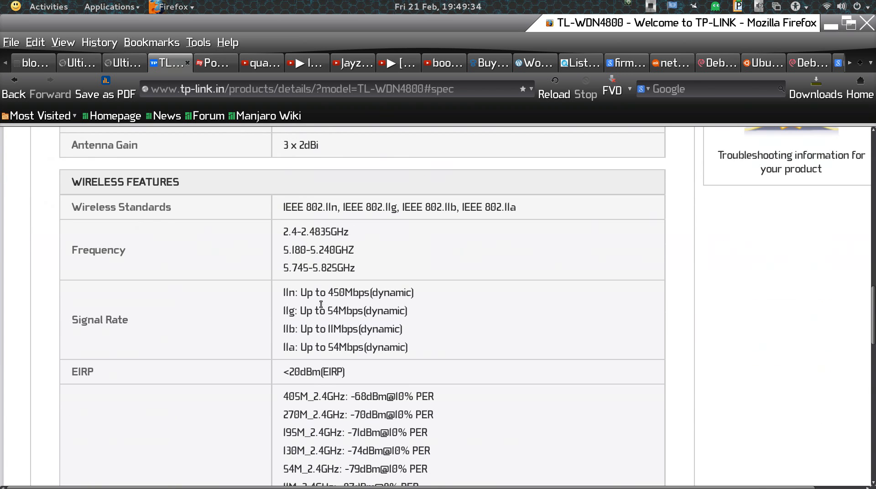
mouse_move(411, 315)
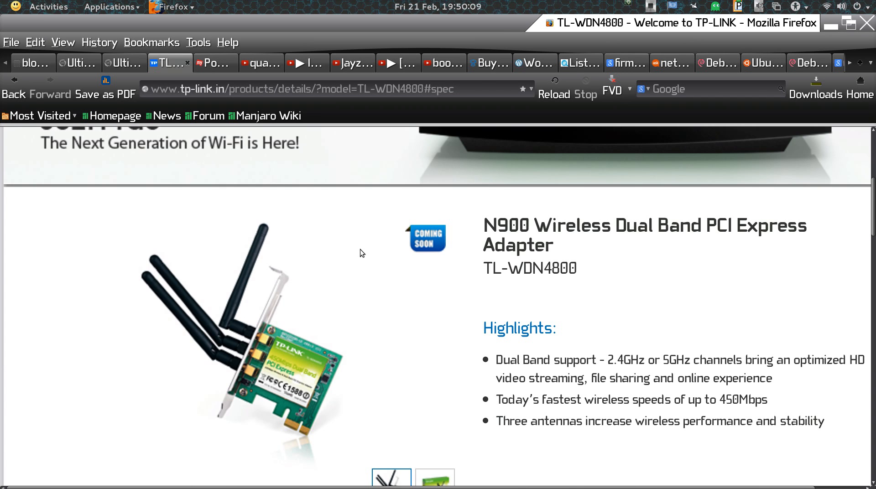
mouse_move(659, 6)
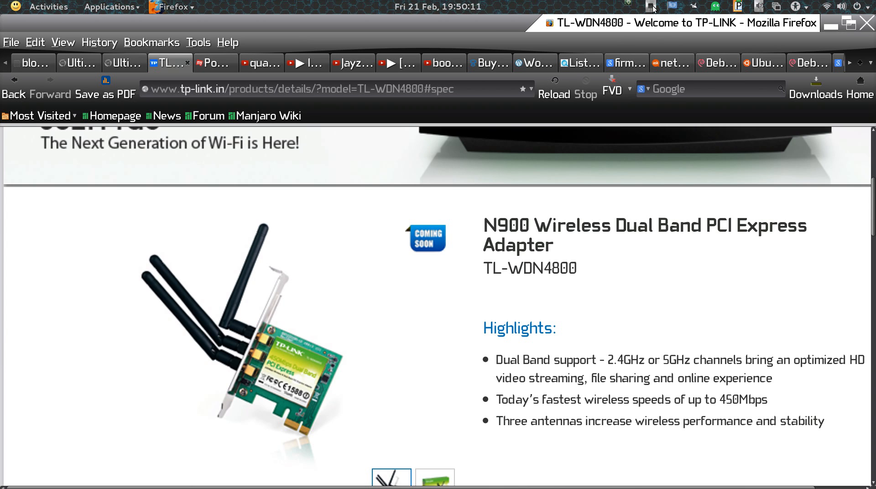